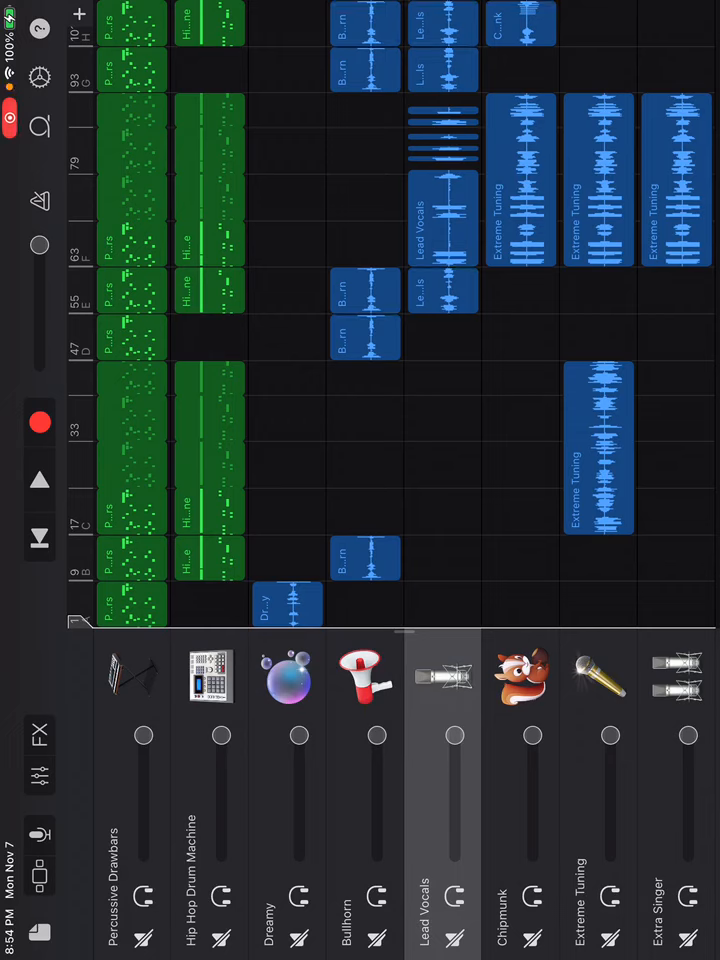
- Play back the multi-track song, then bring up its Settings panel (tempo 110, 4/4, C major)
{"action": "left_click", "coordinate": [40, 480]}
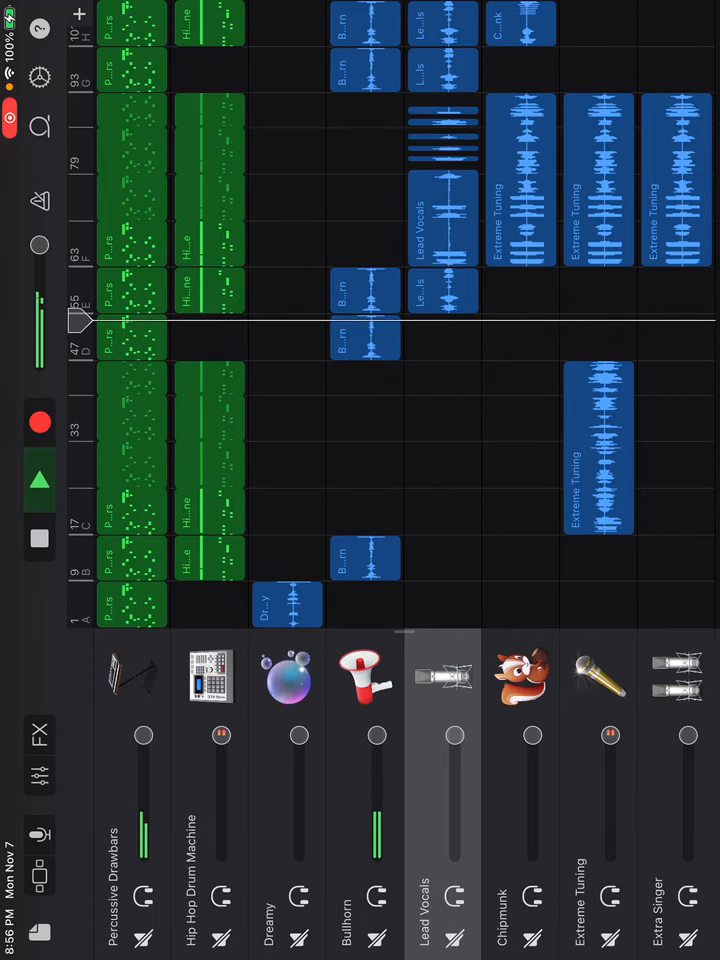
{"action": "left_click", "coordinate": [40, 76]}
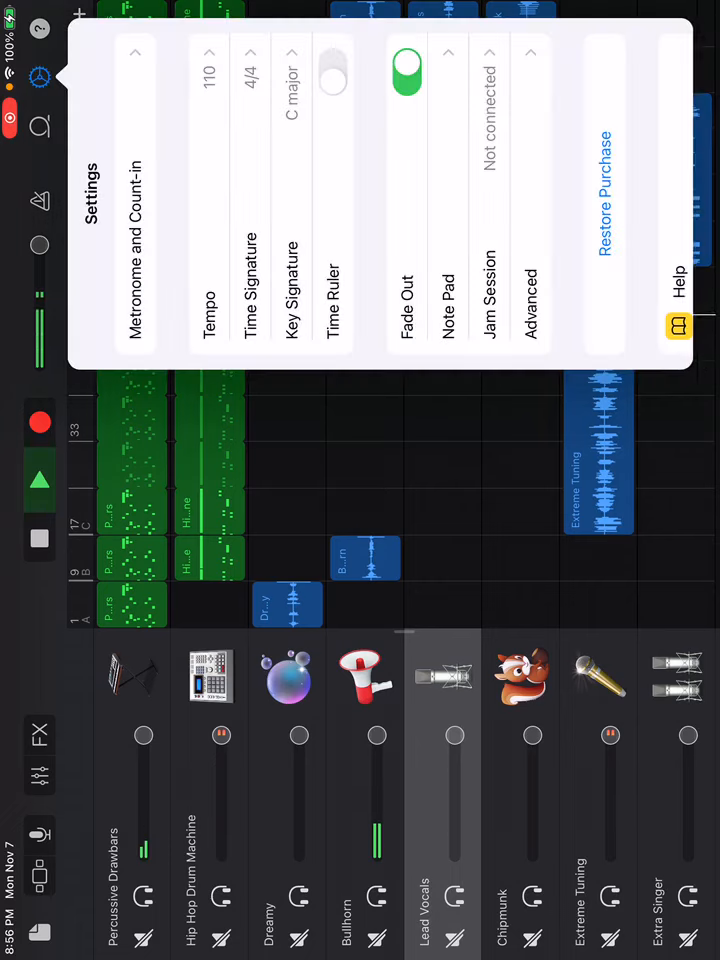